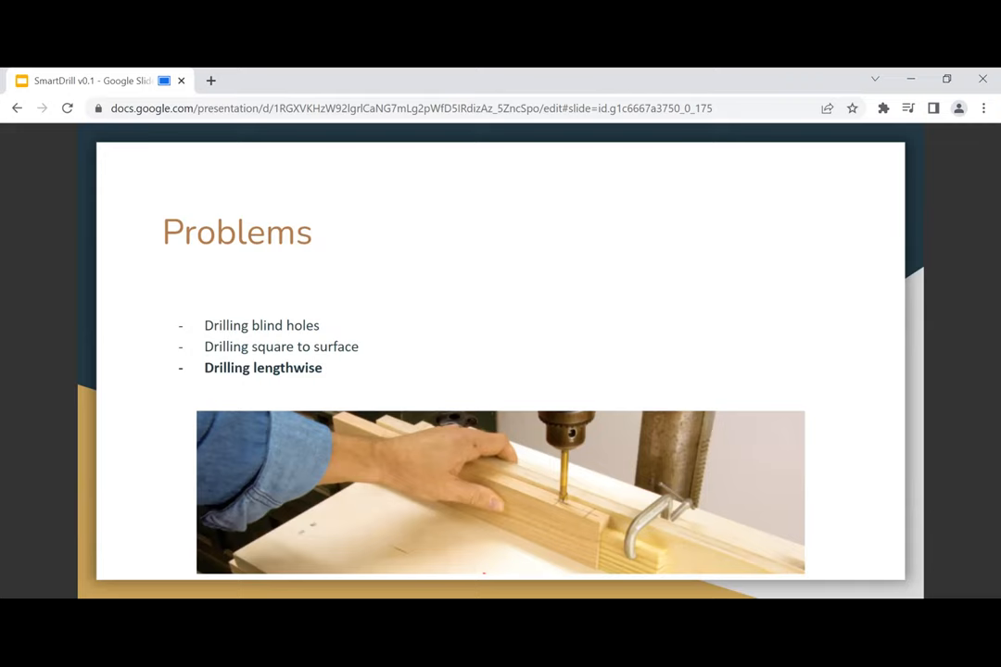
Advance past the remaining Problems slides to the Solutions slide on experience and error rates.
key("Right")
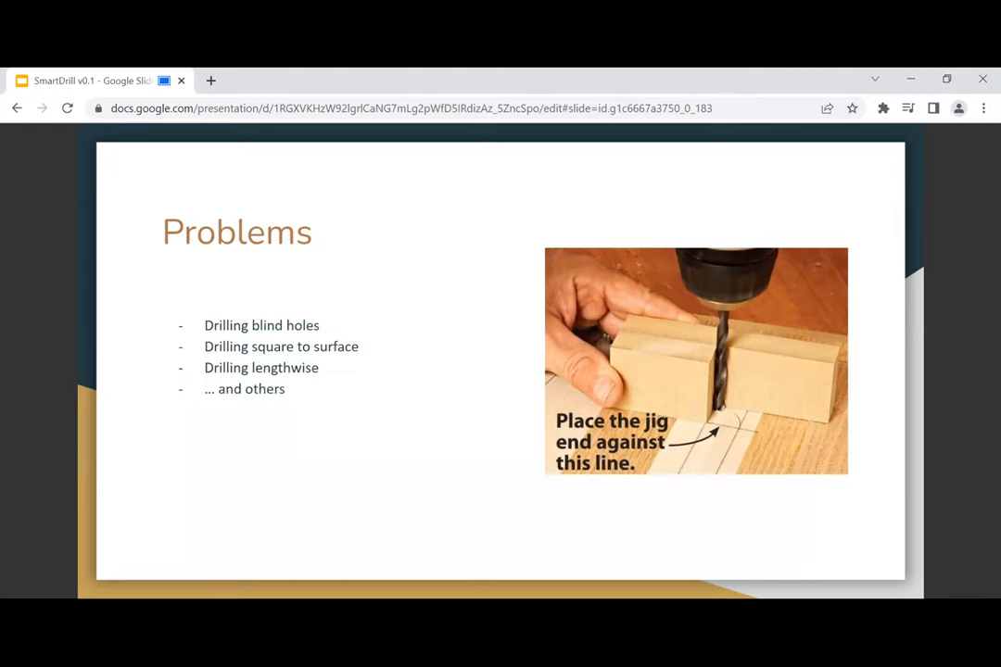
key("Right")
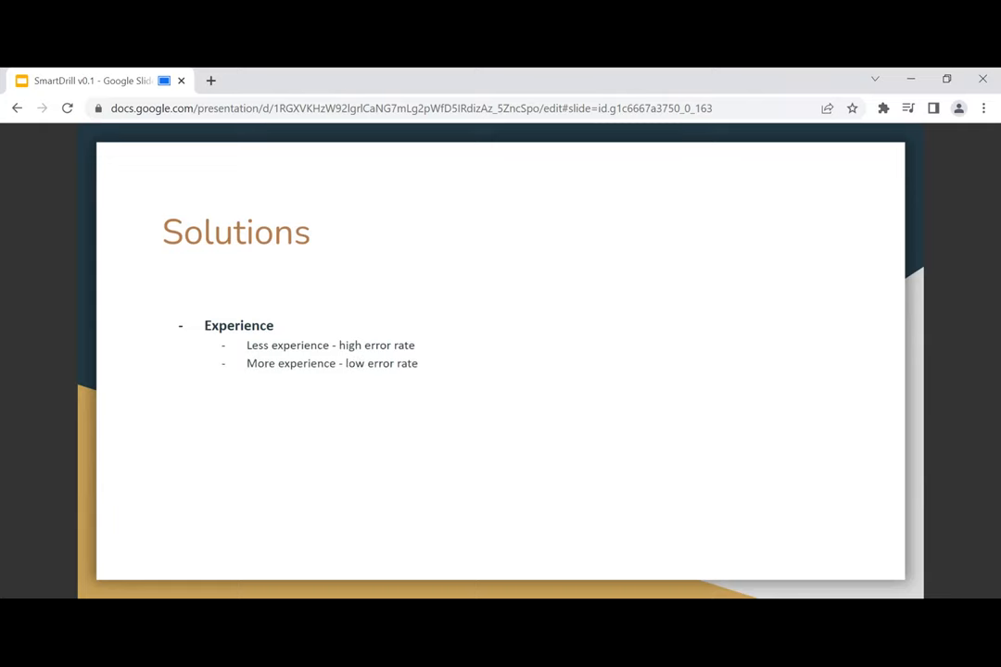
type("But not zero")
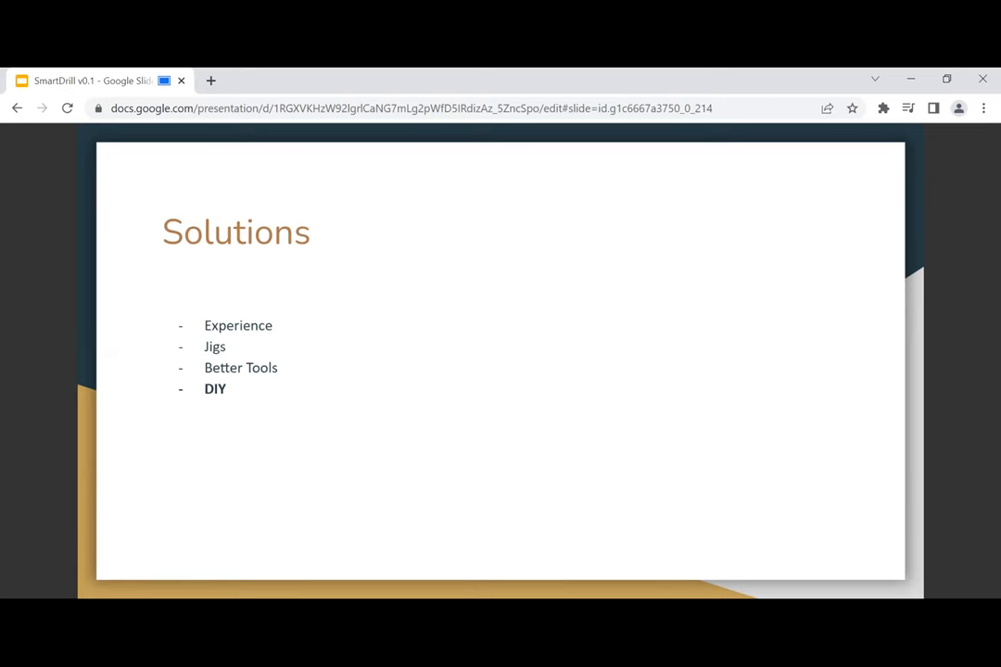
key("Right")
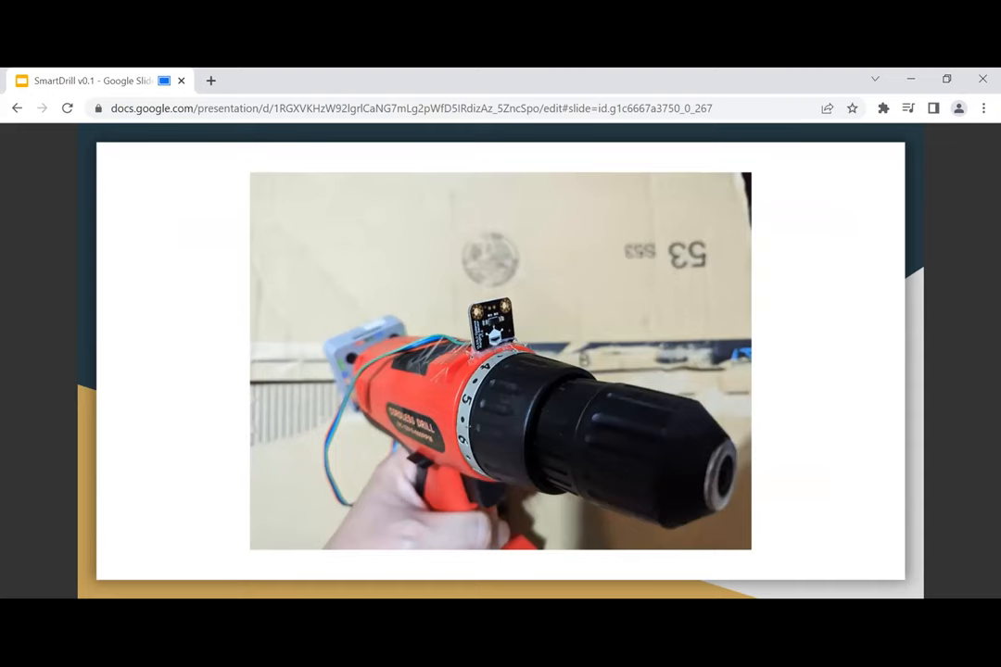
key("right")
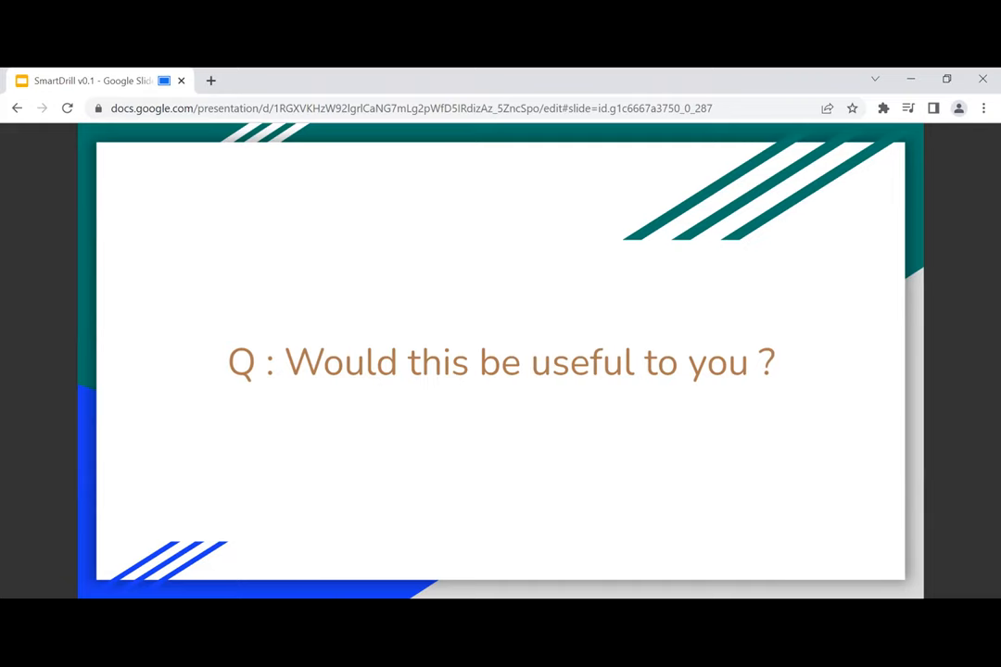
Advance from the 'Would this be useful to you?' slide to the final Q&A slide.
key("Right")
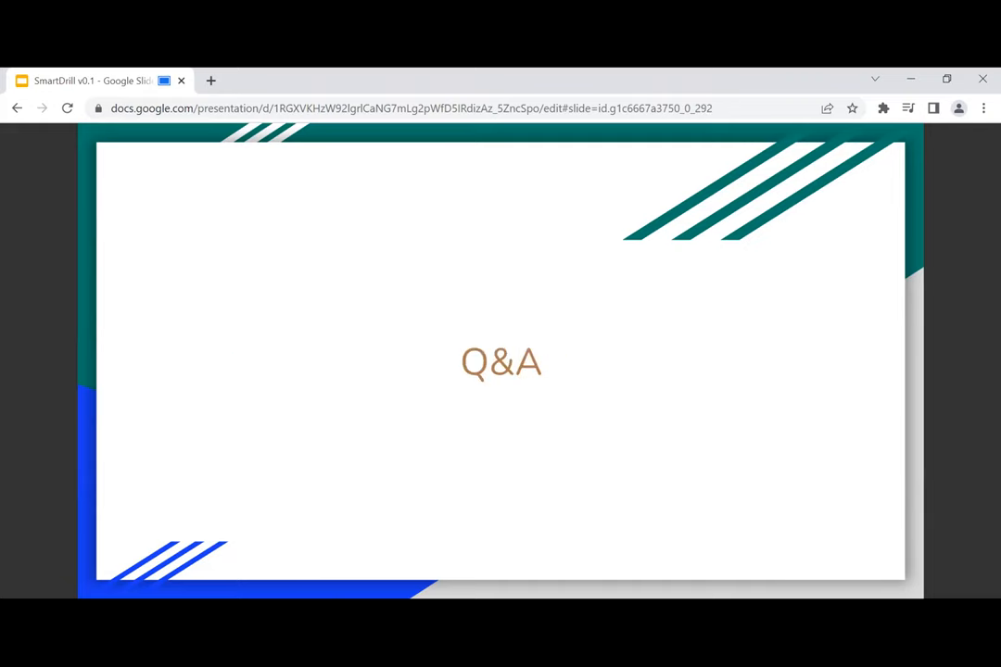